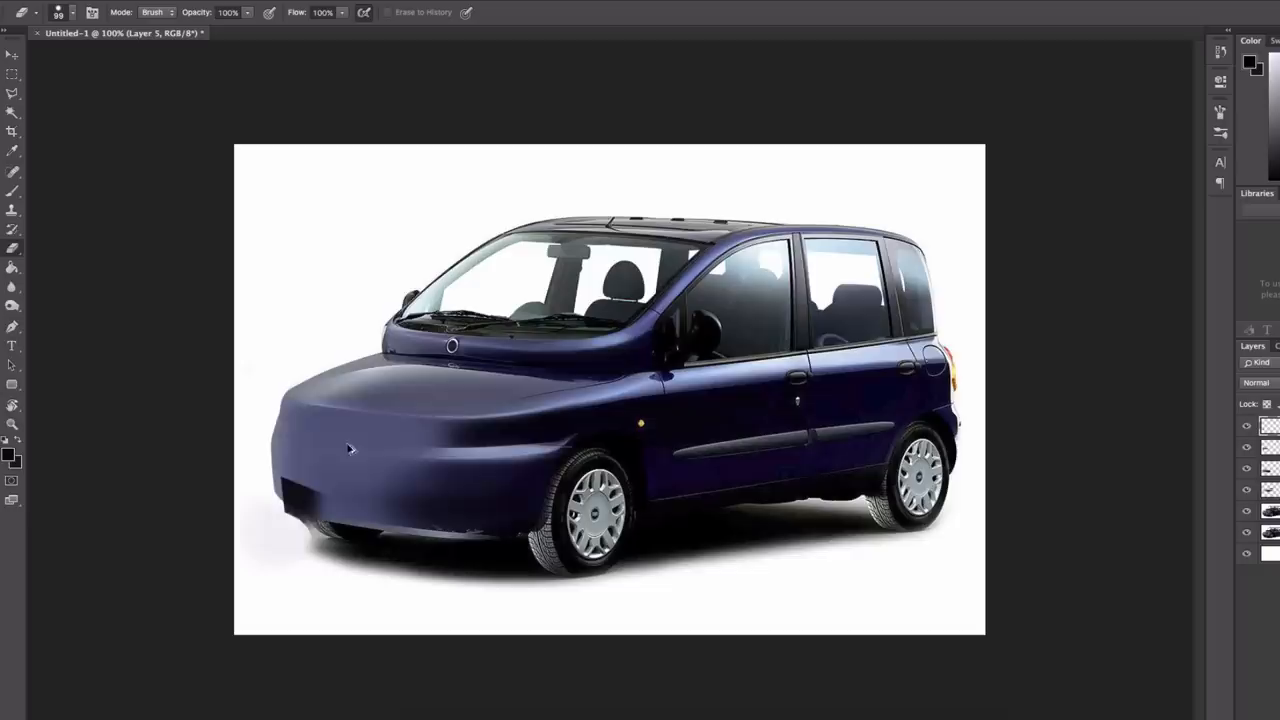
Step: Erase stray paint below the new rounded front end on the paint layer
drag(352, 448, 345, 490)
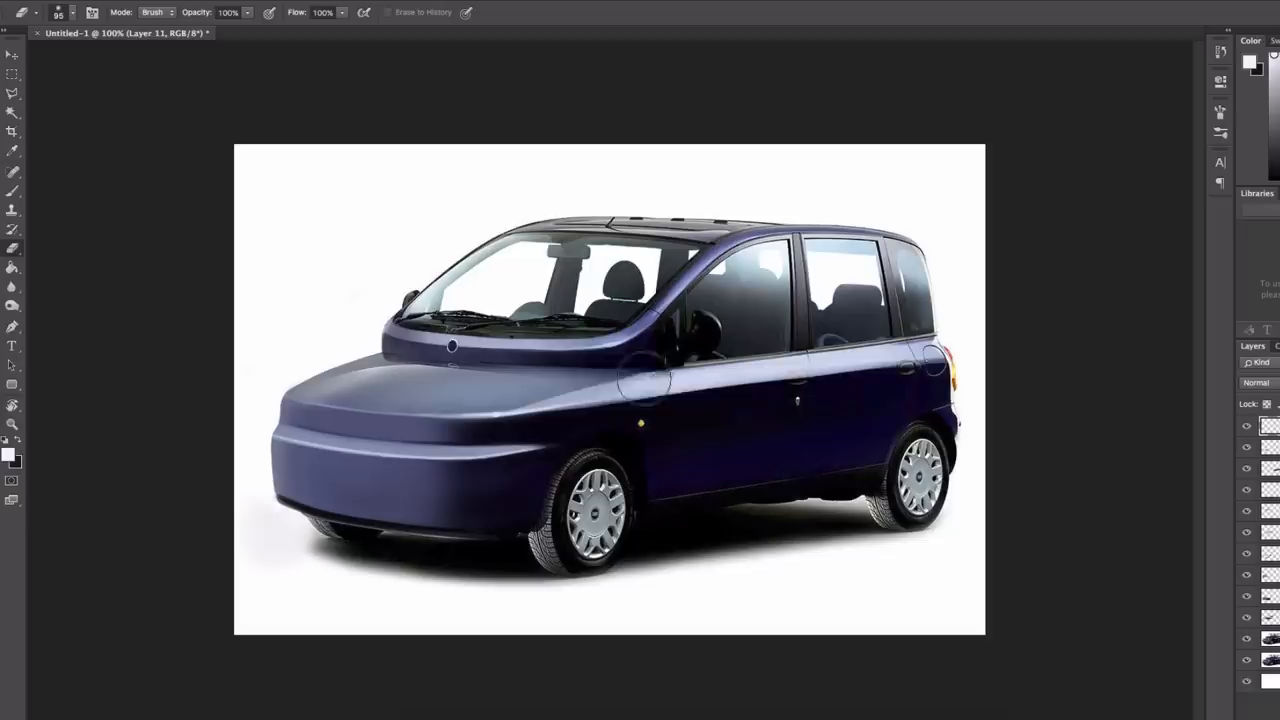
Step: Pick a menu item from the Photoshop menu bar after painting the bumper crease and bonnet highlight
click(62, 15)
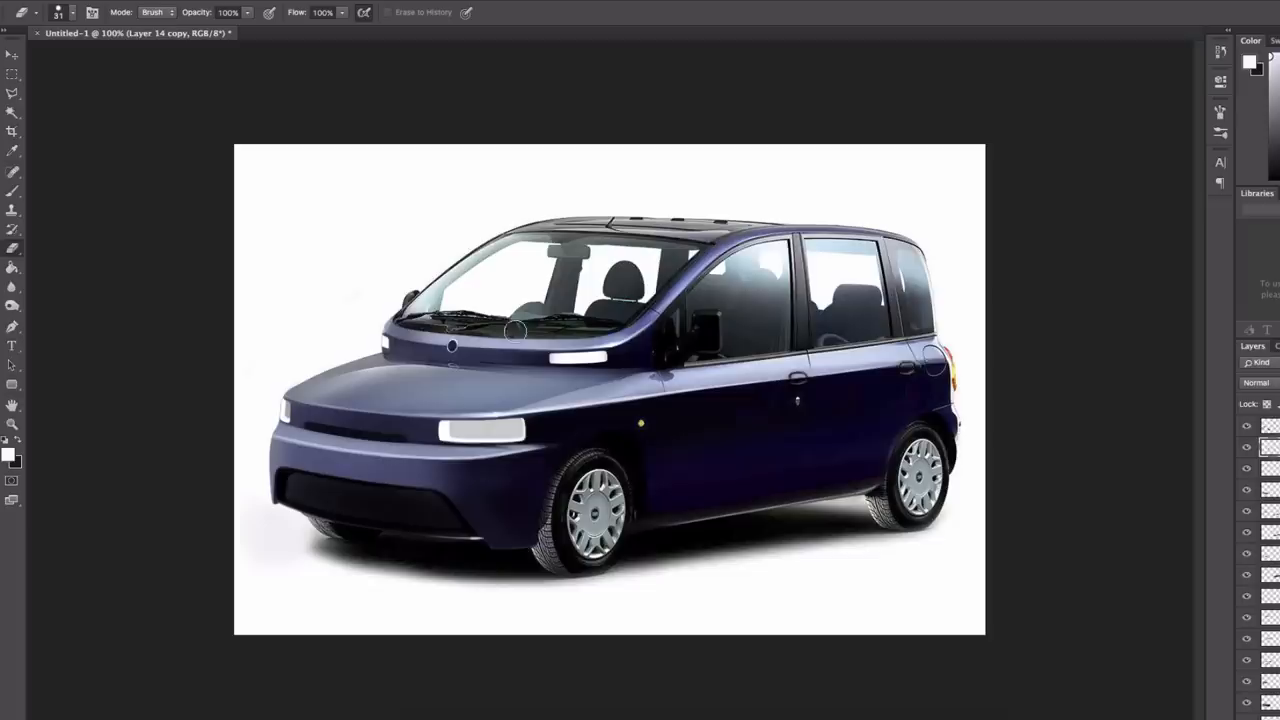
Step: Select a tool from the toolbar to clean up the Layer 14 copy edges
click(12, 74)
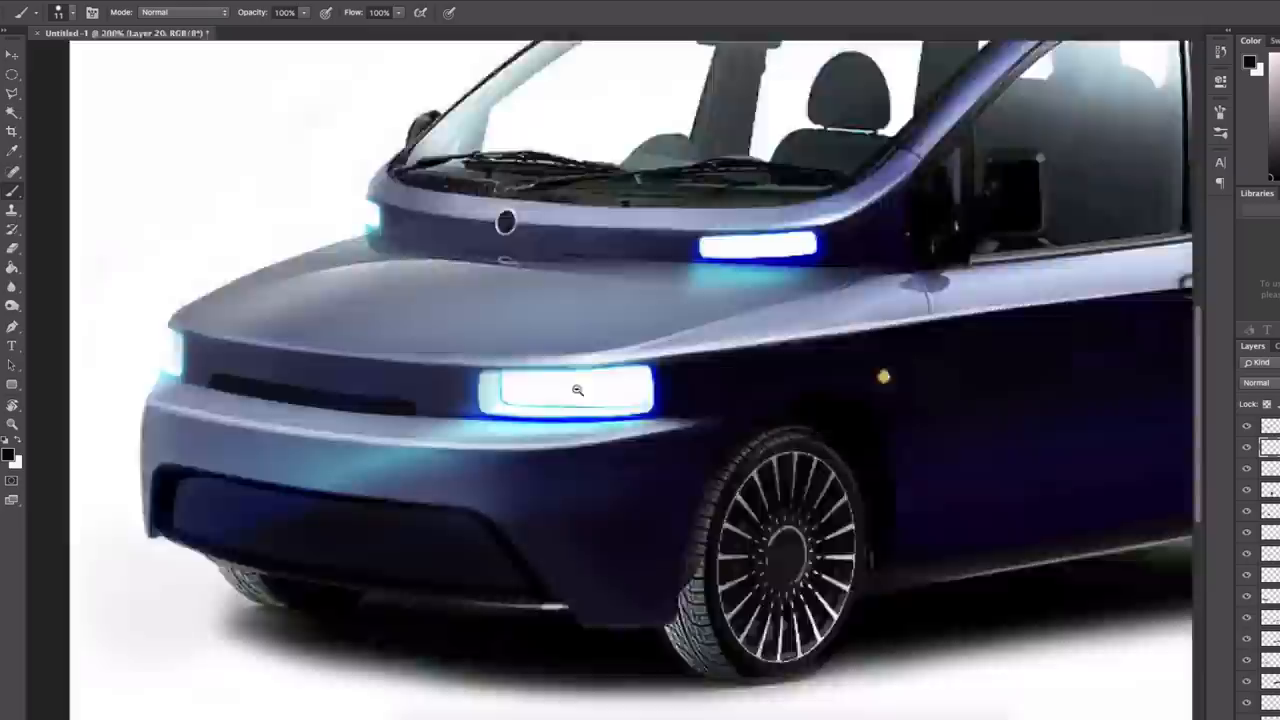
Step: Zoom in to 400% on the lower front headlight
click(577, 391)
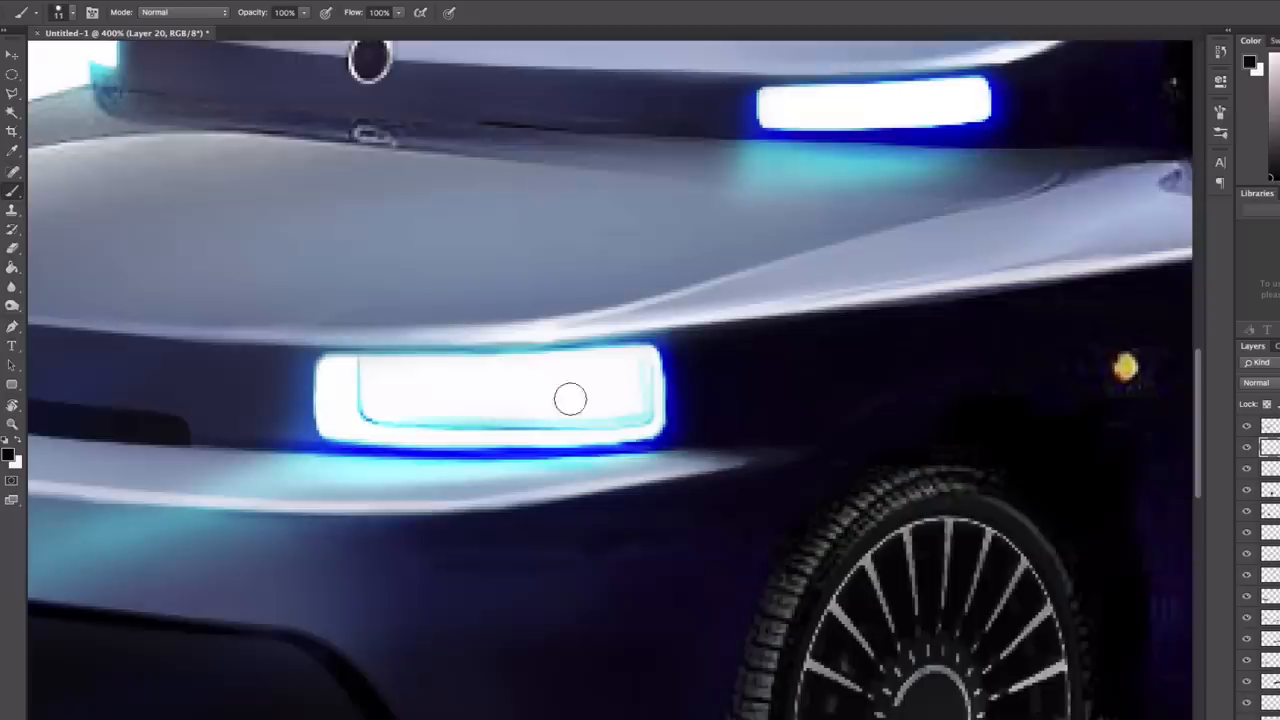